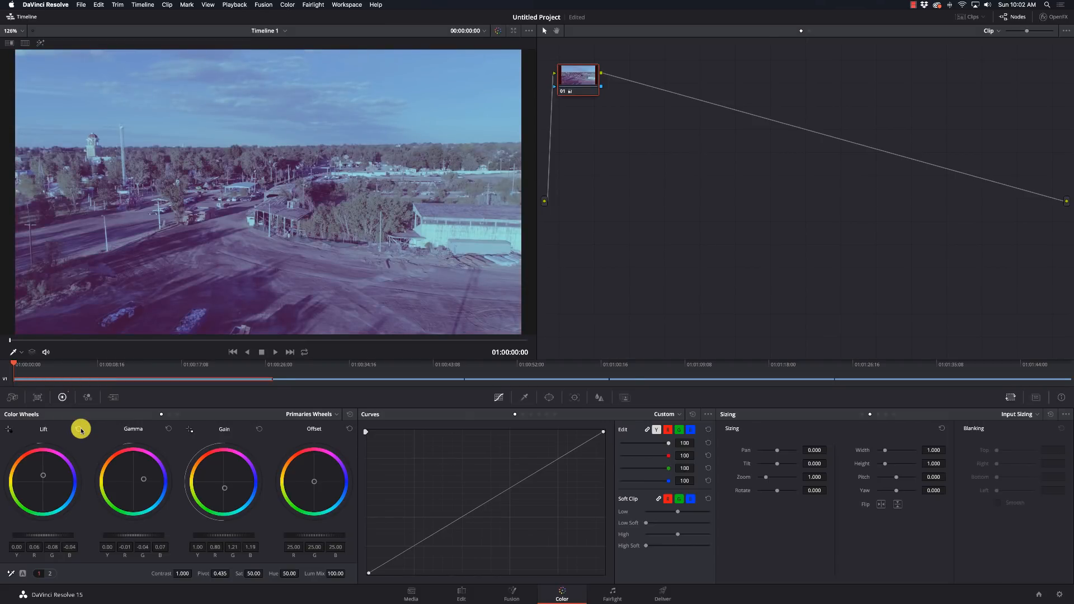
# Bypass the colour grades to show the drone clip's original ungraded look.
pyautogui.click(498, 31)
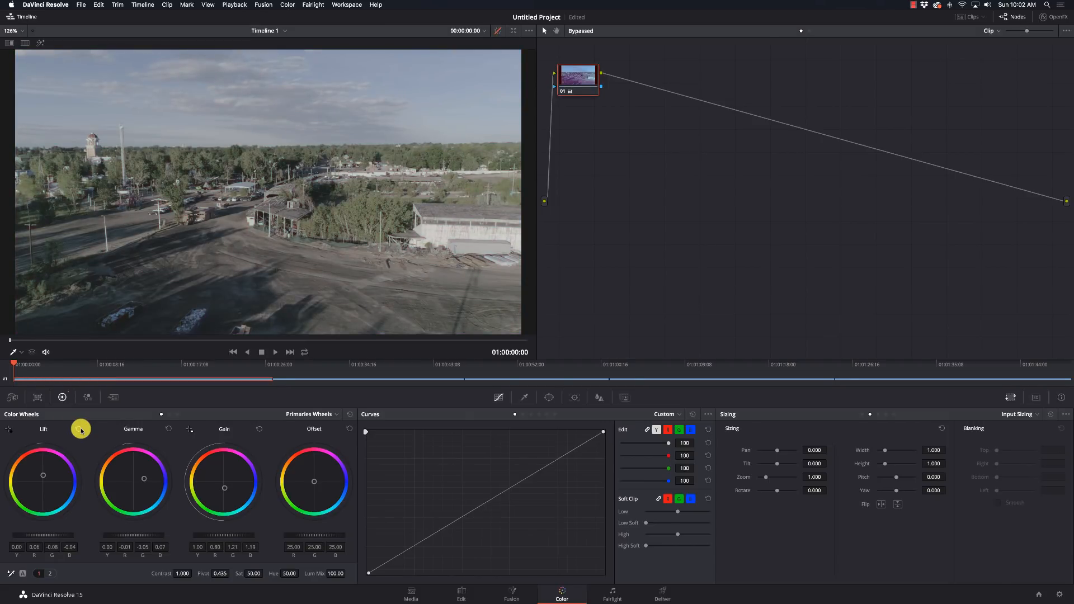